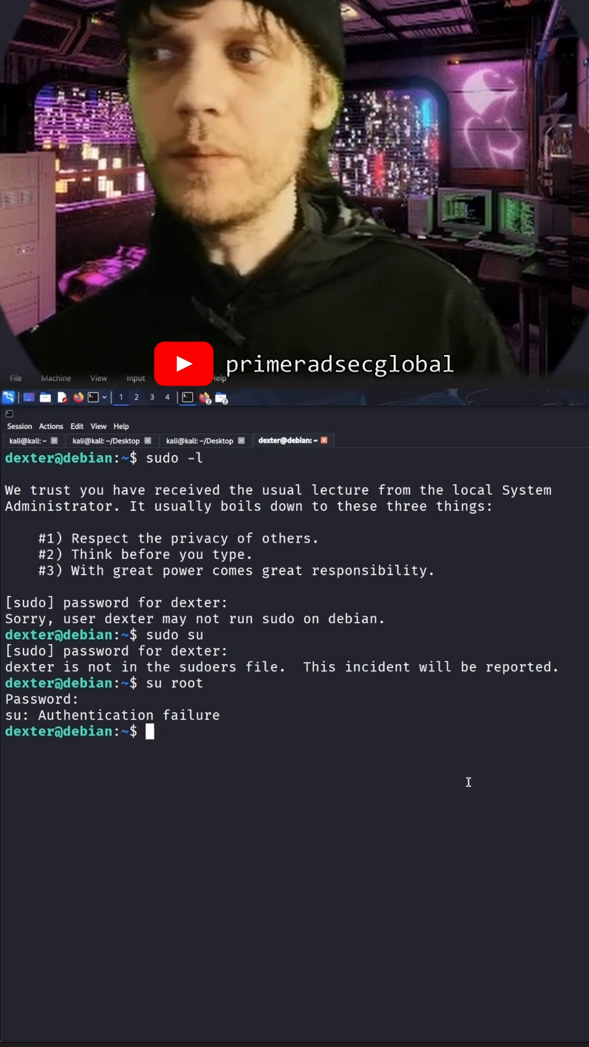
text(ls -l)
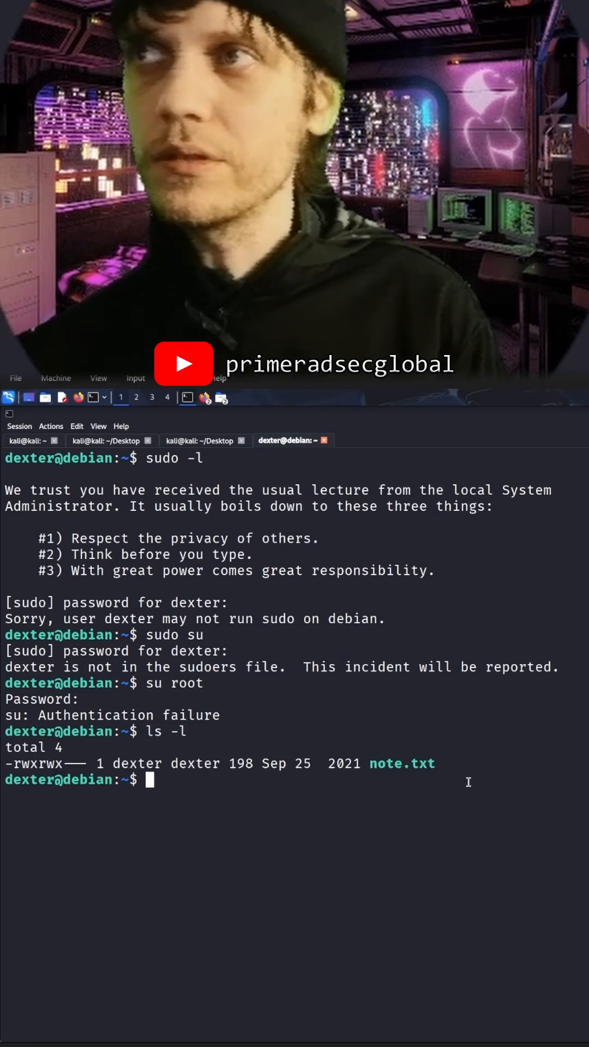